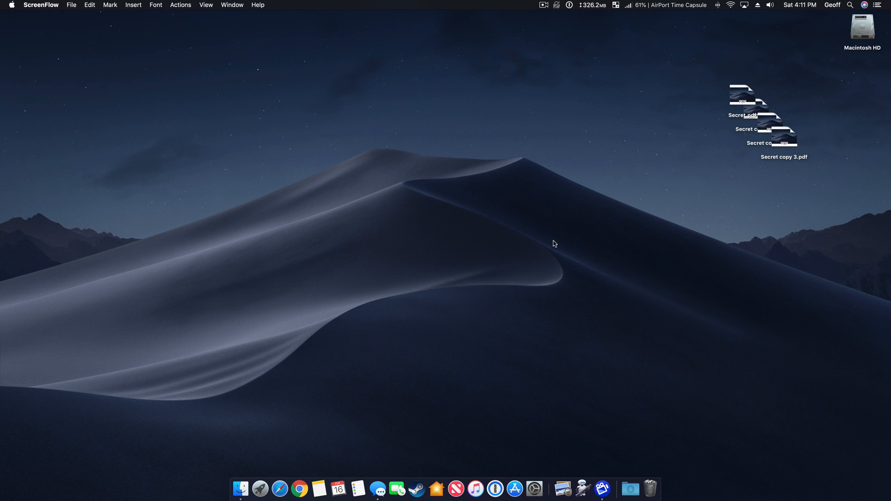
{"action": "mouse_move", "coordinate": [583, 488]}
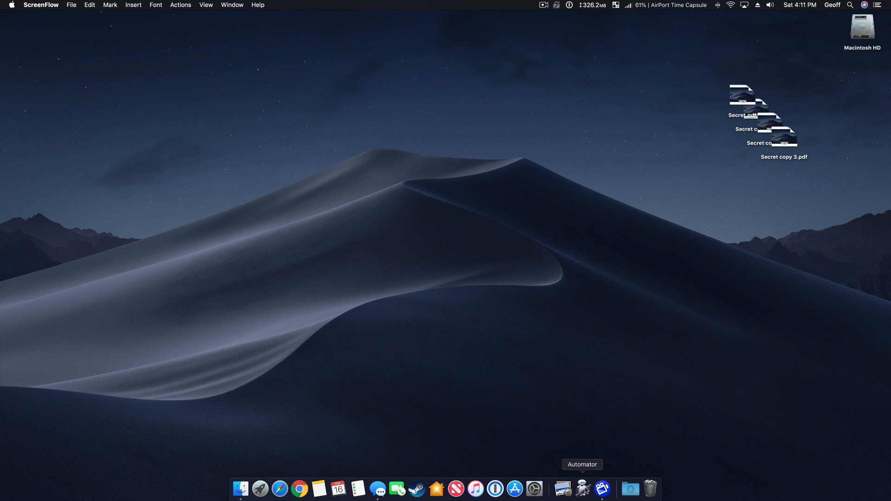
Launch Automator from the Dock.
{"action": "left_click", "coordinate": [583, 488]}
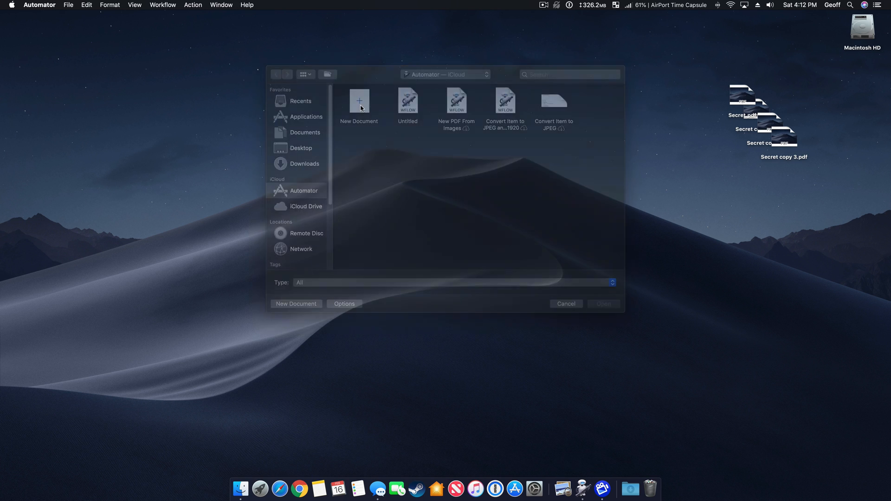
Create a new Workflow document in Automator.
{"action": "left_click", "coordinate": [295, 303]}
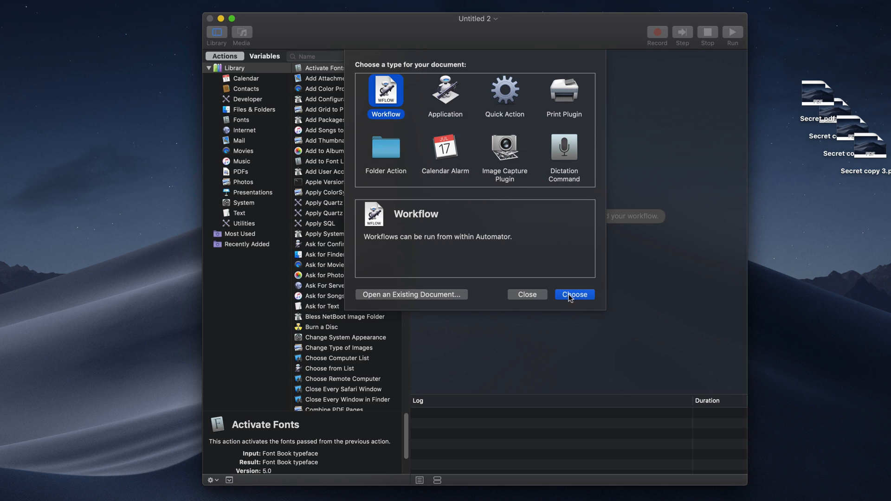
{"action": "left_click", "coordinate": [574, 294]}
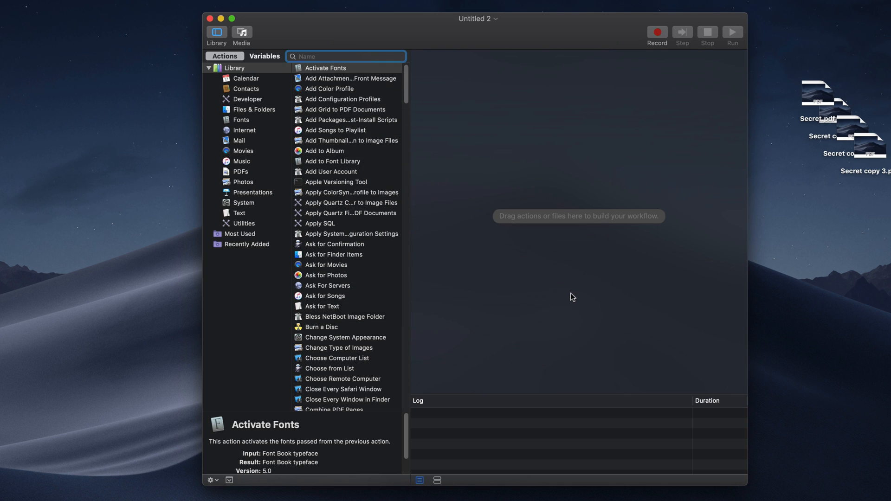
{"action": "mouse_move", "coordinate": [496, 41]}
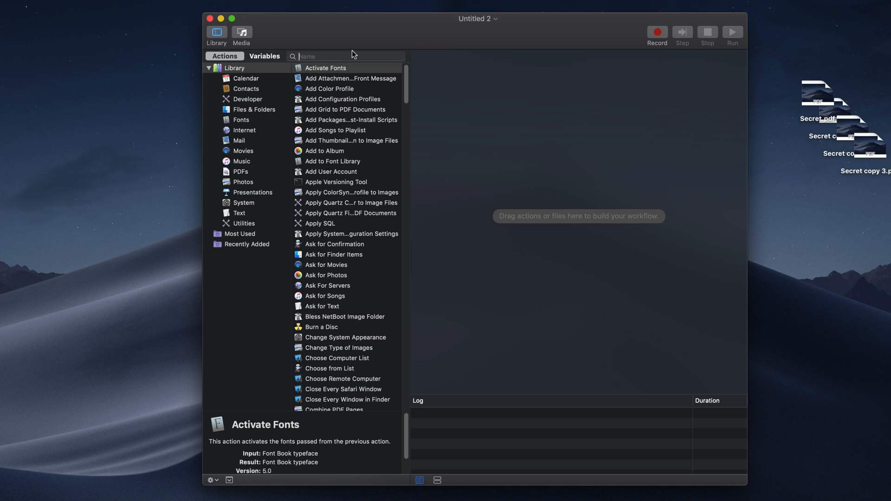
Add Encrypt PDF Documents via an 'encr' search and enter the password twice.
{"action": "type", "text": "e"}
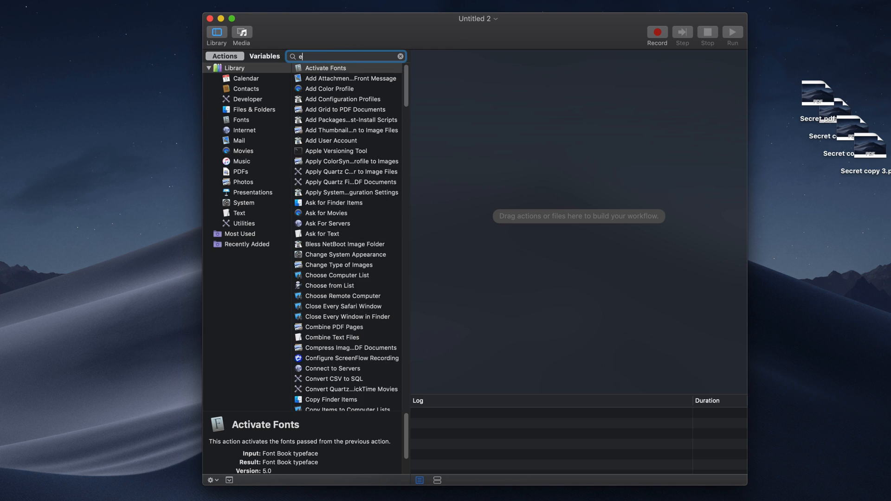
{"action": "type", "text": "ncr"}
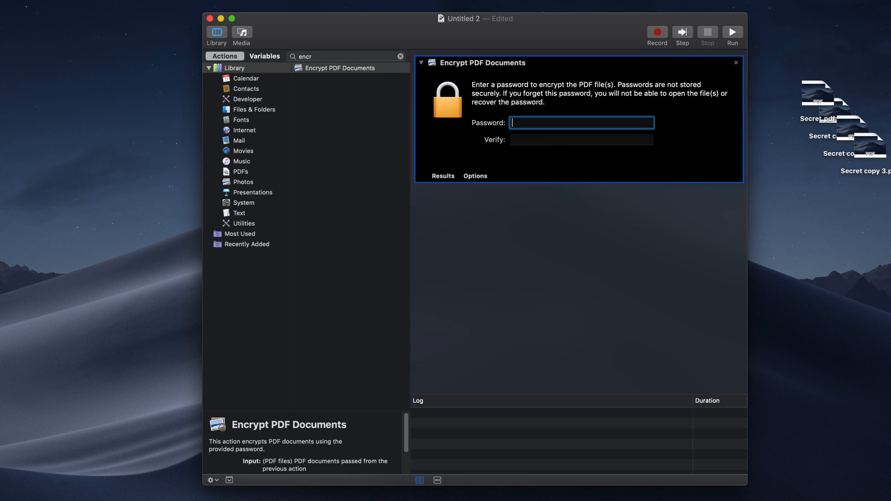
{"action": "type", "text": "password"}
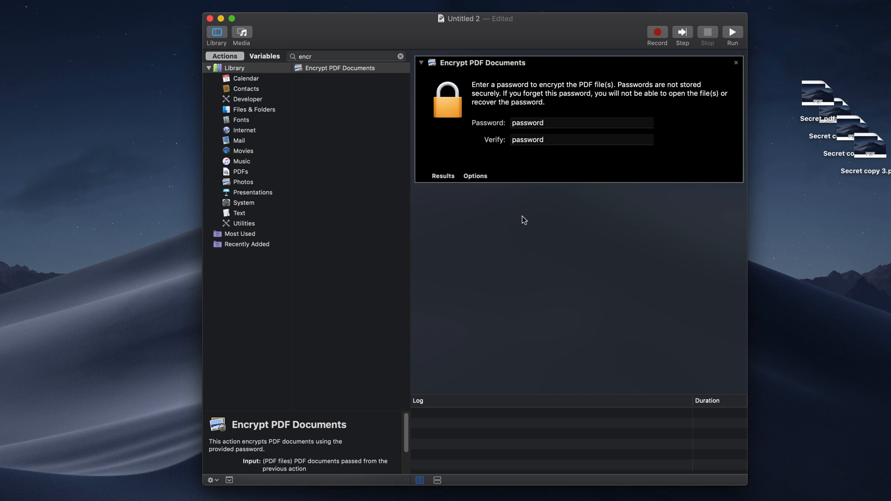
{"action": "mouse_move", "coordinate": [403, 58]}
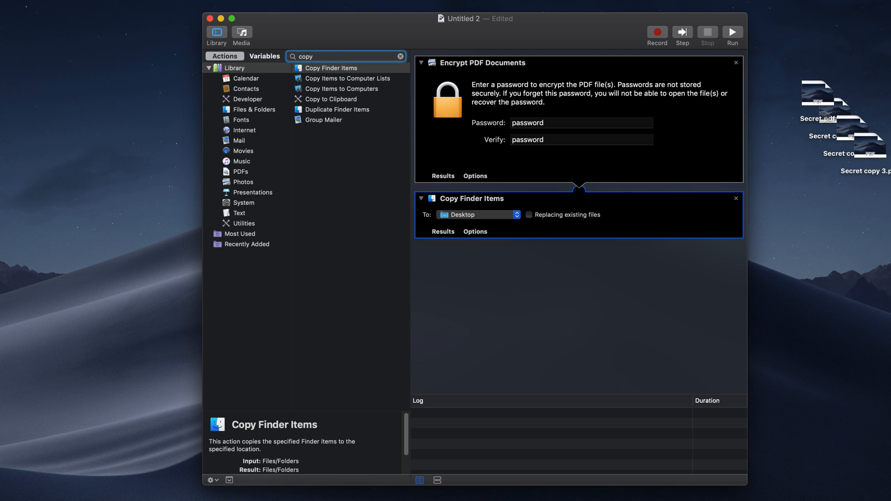
{"action": "mouse_move", "coordinate": [781, 88]}
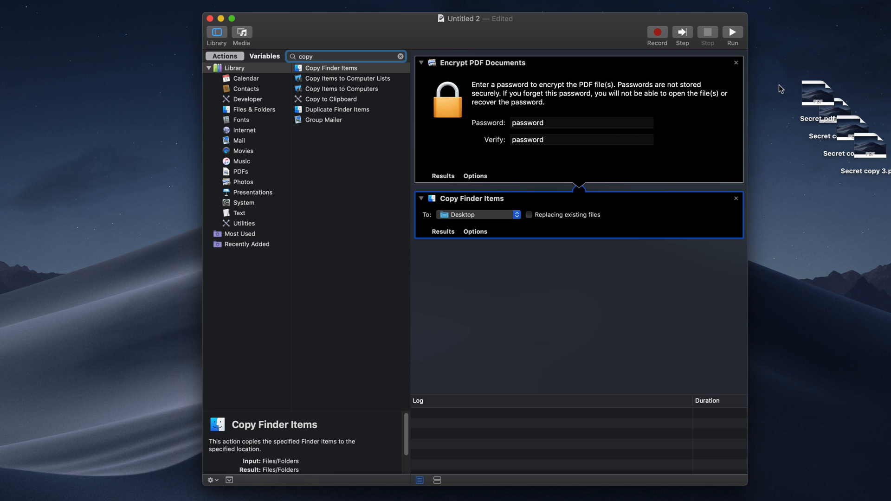
Select the four Secret PDFs on the desktop to drag into the workflow.
{"action": "left_click", "coordinate": [818, 95]}
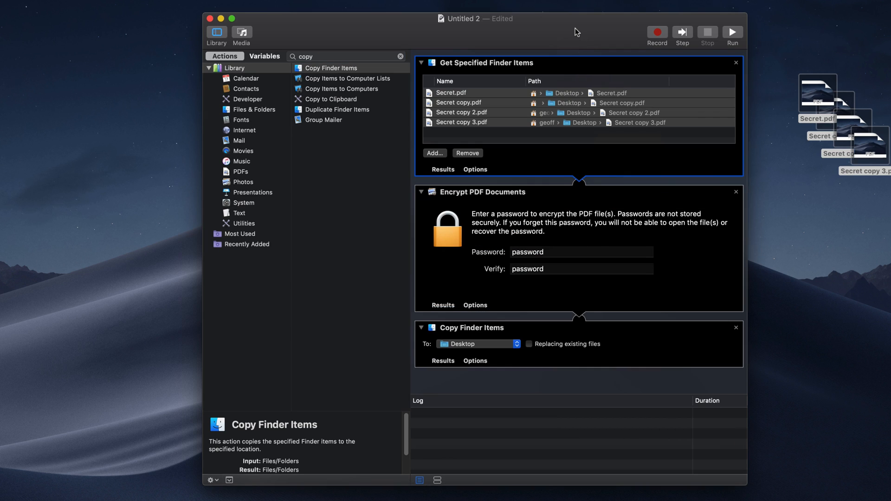
{"action": "mouse_move", "coordinate": [502, 71]}
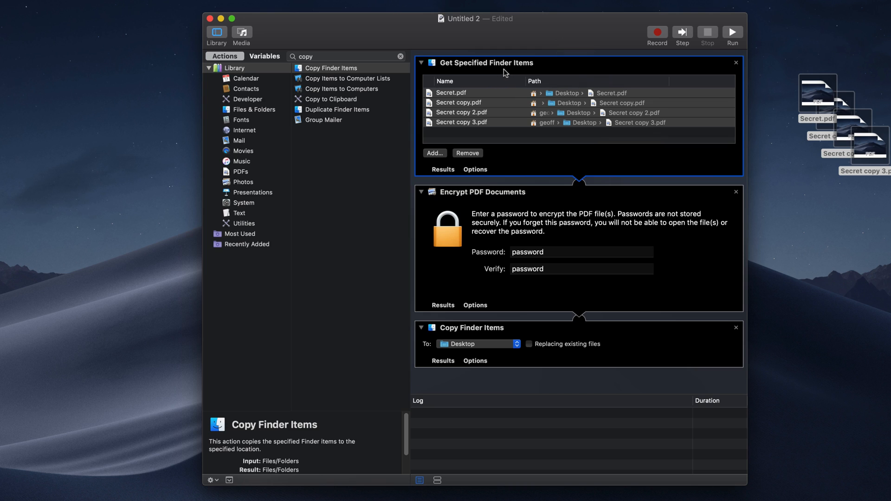
{"action": "mouse_move", "coordinate": [525, 69]}
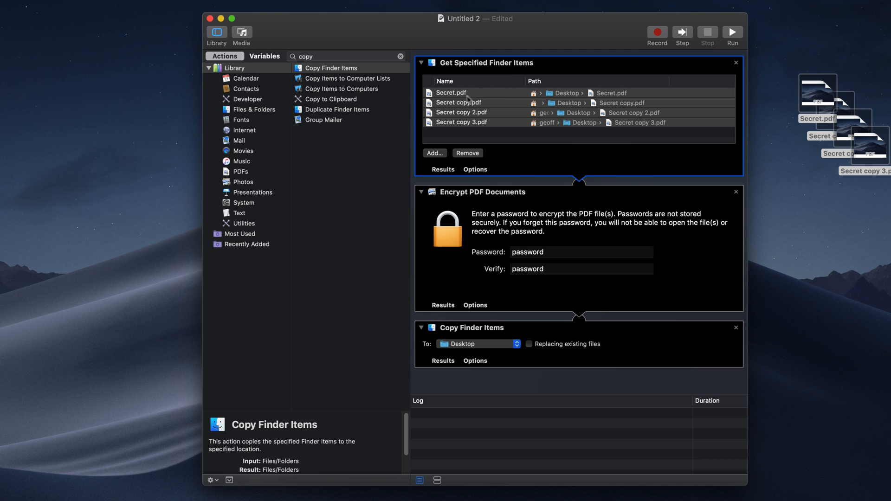
{"action": "mouse_move", "coordinate": [492, 190]}
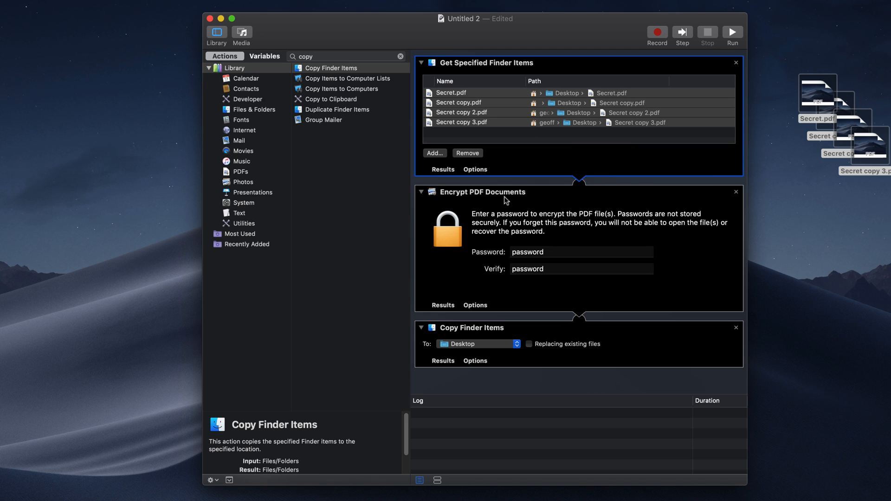
{"action": "mouse_move", "coordinate": [549, 271]}
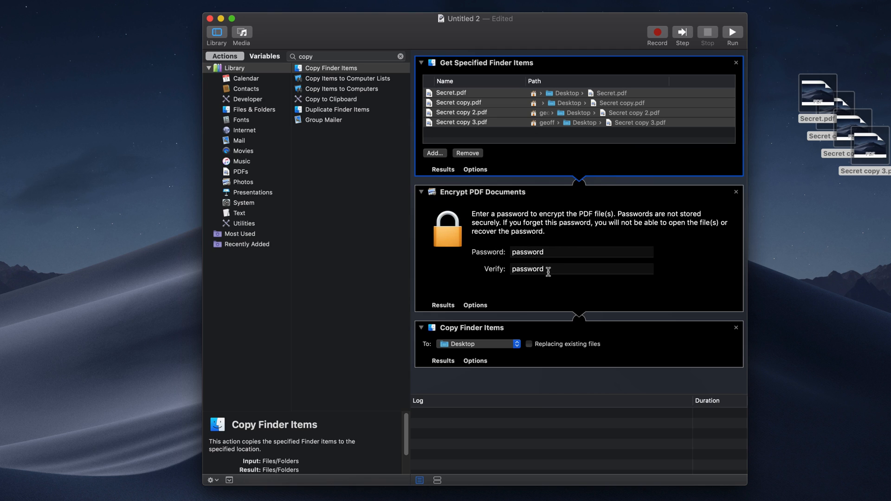
{"action": "mouse_move", "coordinate": [453, 343]}
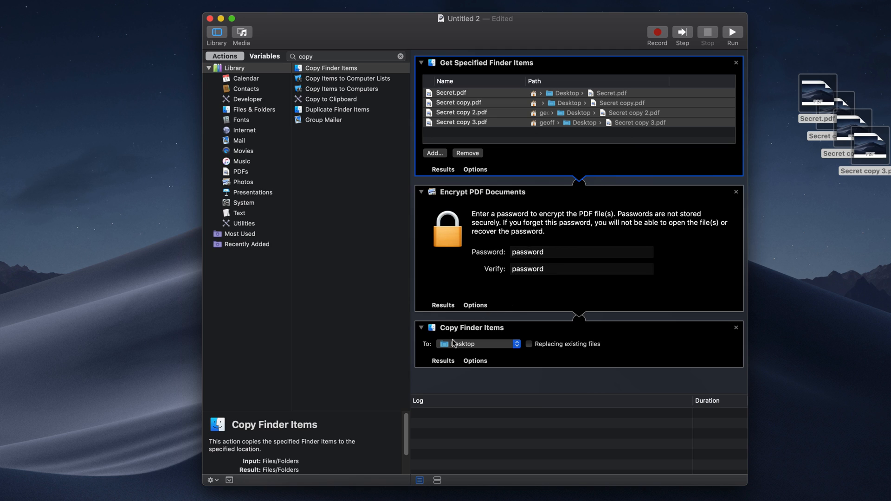
{"action": "mouse_move", "coordinate": [524, 347]}
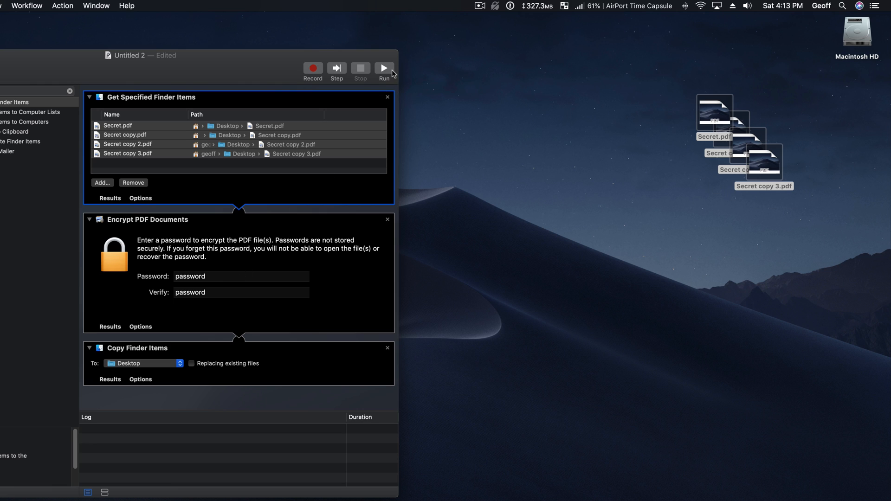
Run the workflow to create encrypted copies of the four Secret PDFs.
{"action": "left_click", "coordinate": [385, 68]}
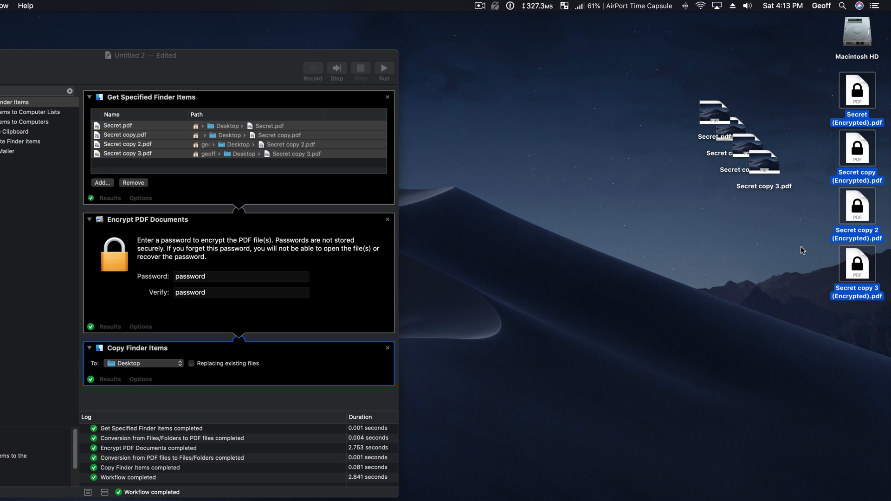
{"action": "mouse_move", "coordinate": [714, 200]}
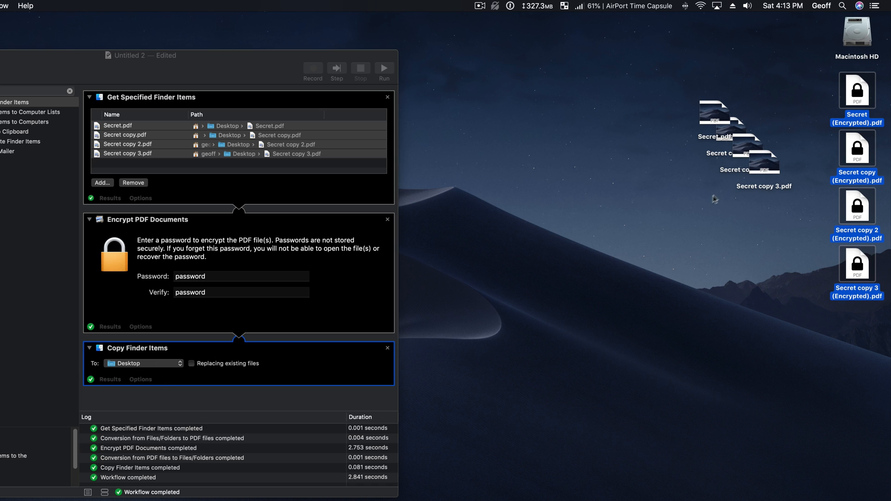